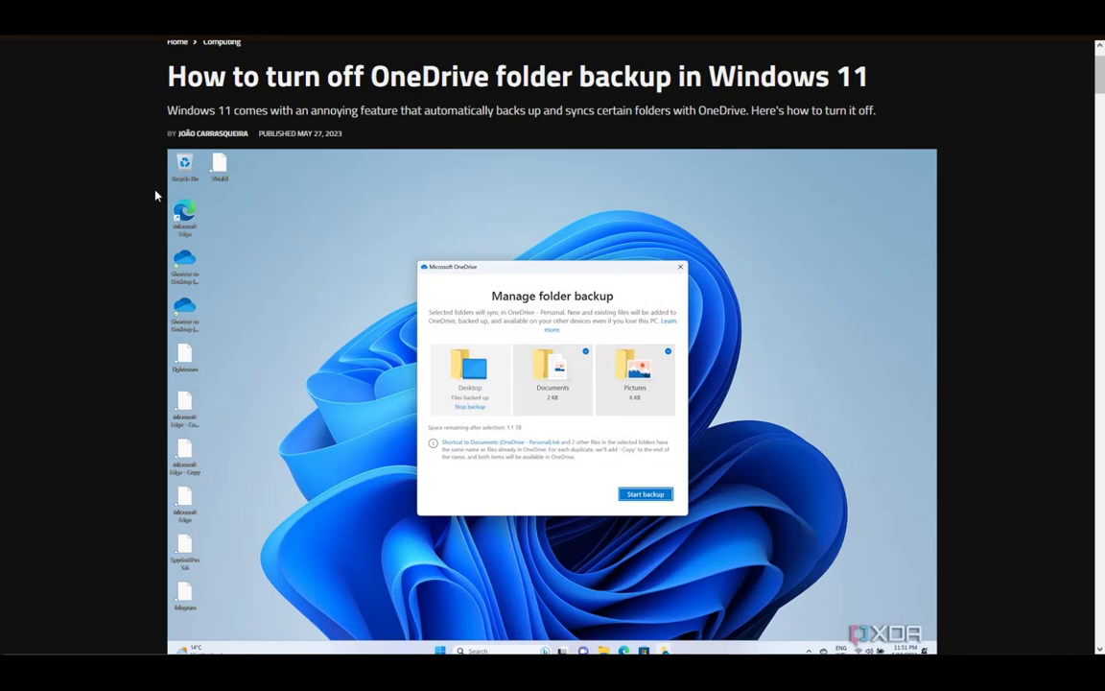
mouse_move(113, 176)
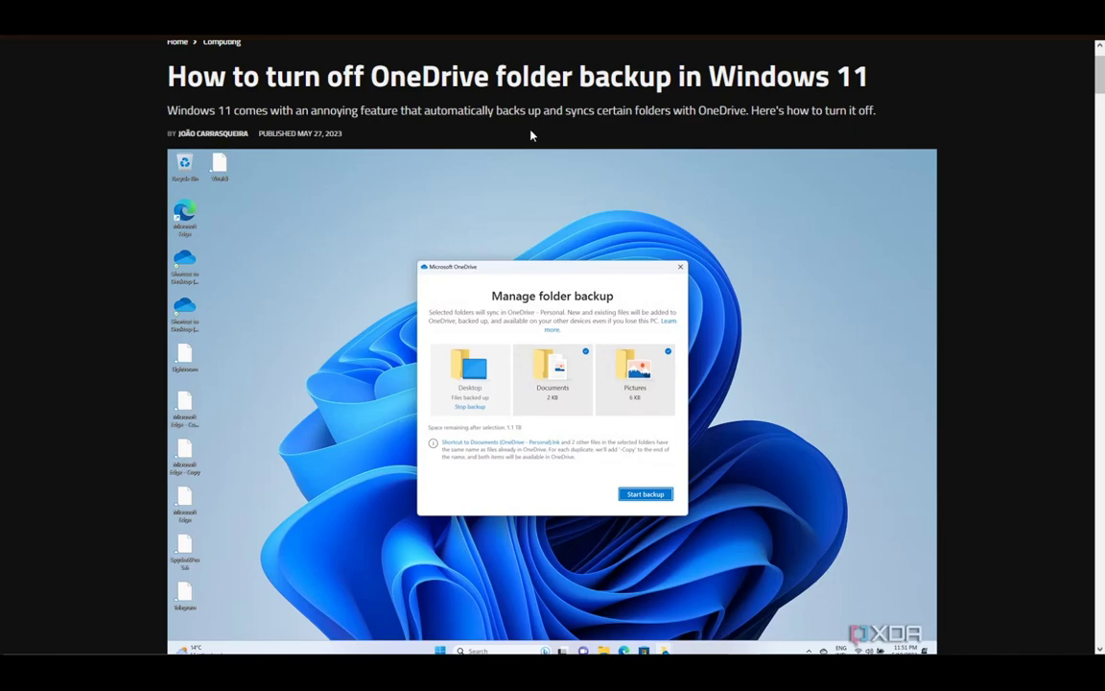
mouse_move(676, 159)
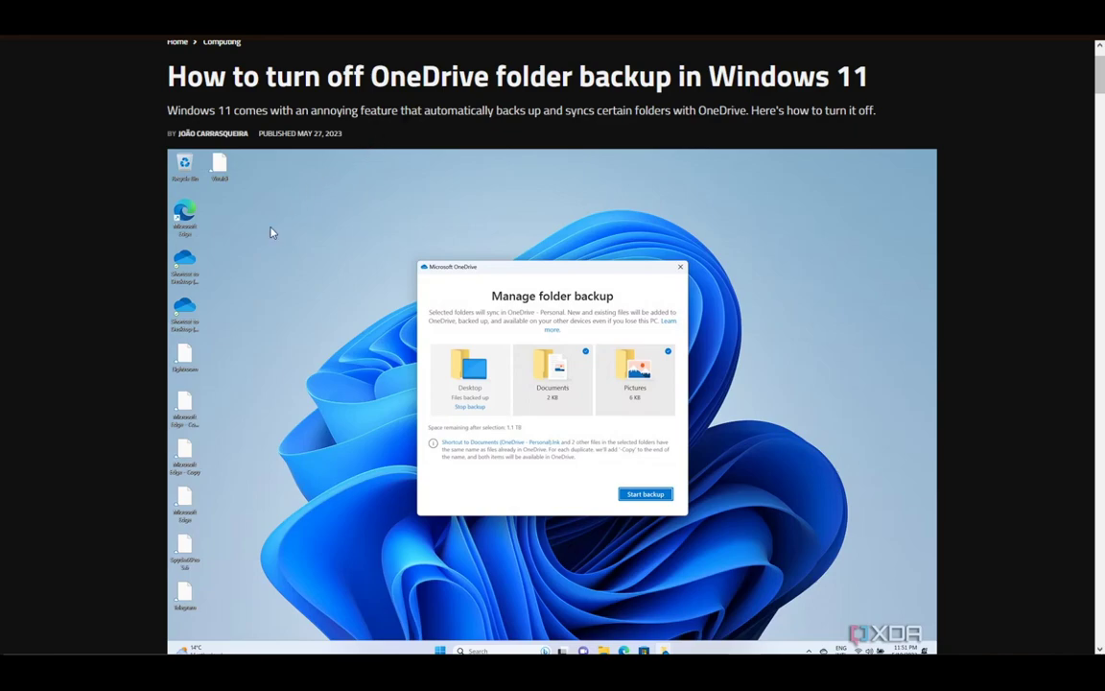
mouse_move(283, 328)
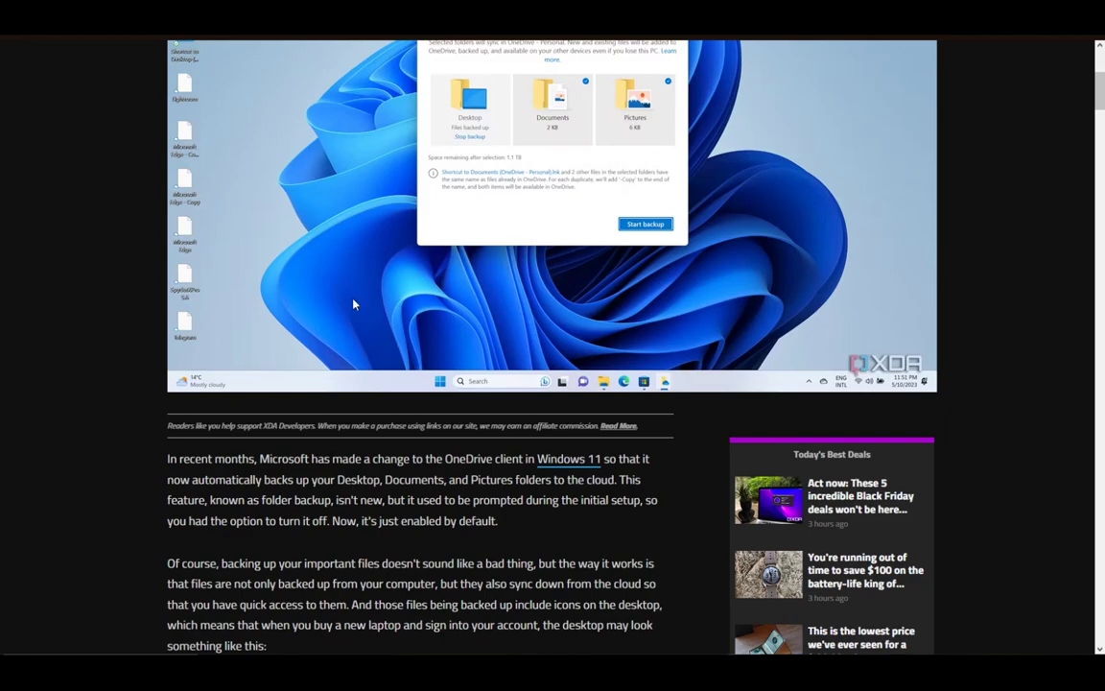
Scroll past steps 1–3 to the OneDrive screenshot with the Manage backup button.
scroll("down", 3)
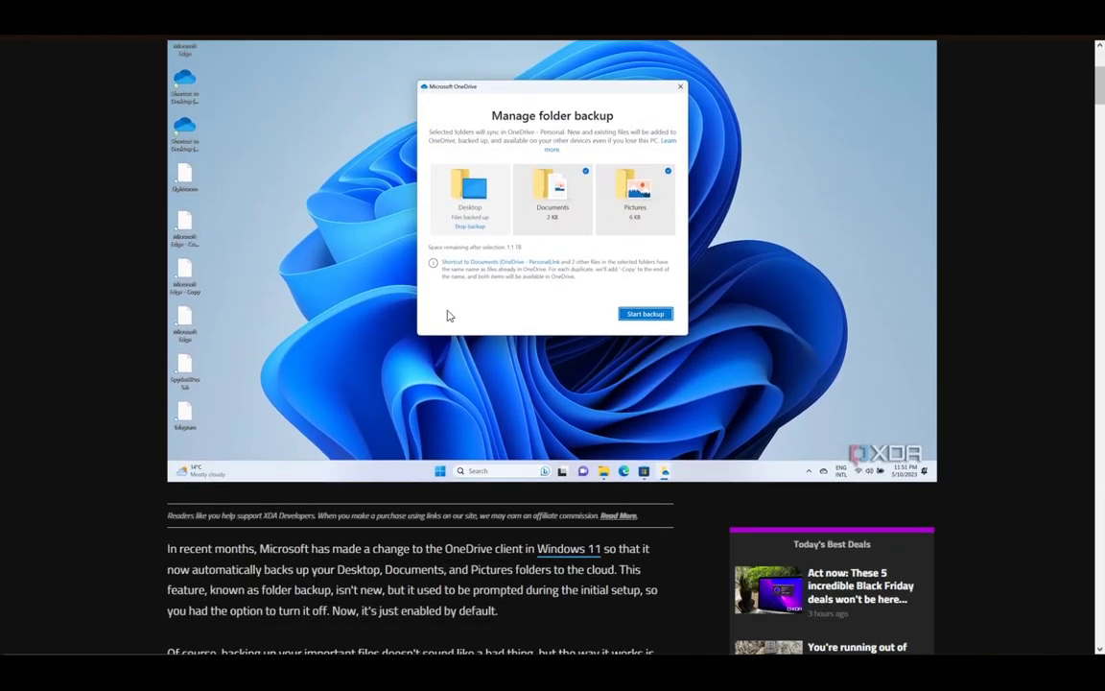
scroll("down", 3)
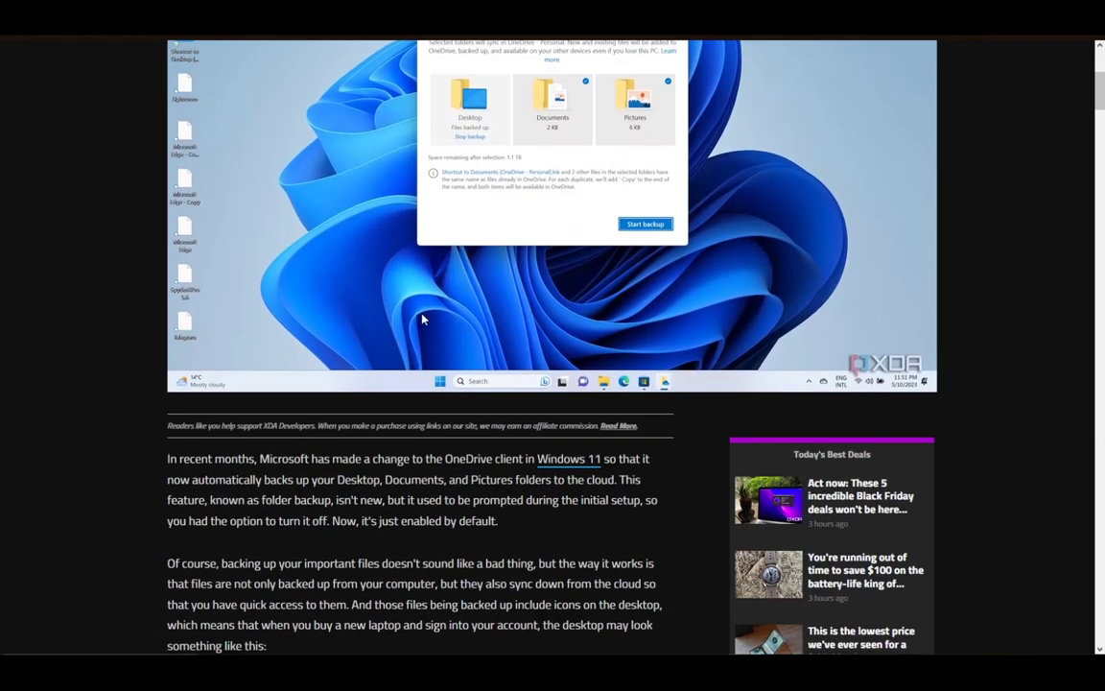
scroll("down", 3)
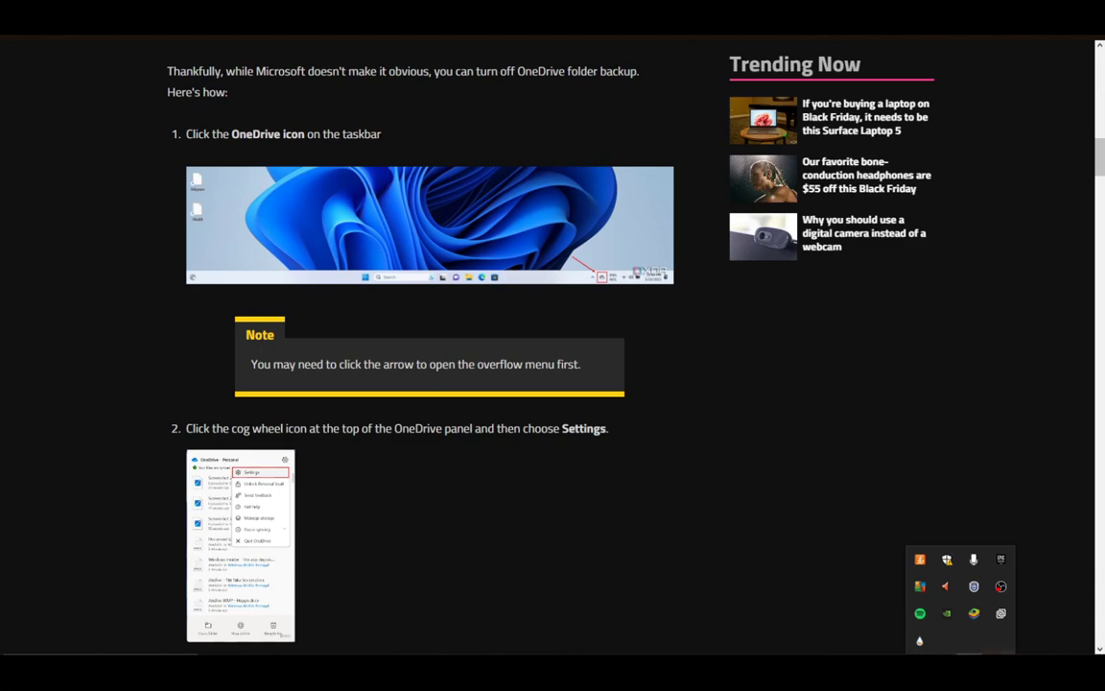
scroll("down", 3)
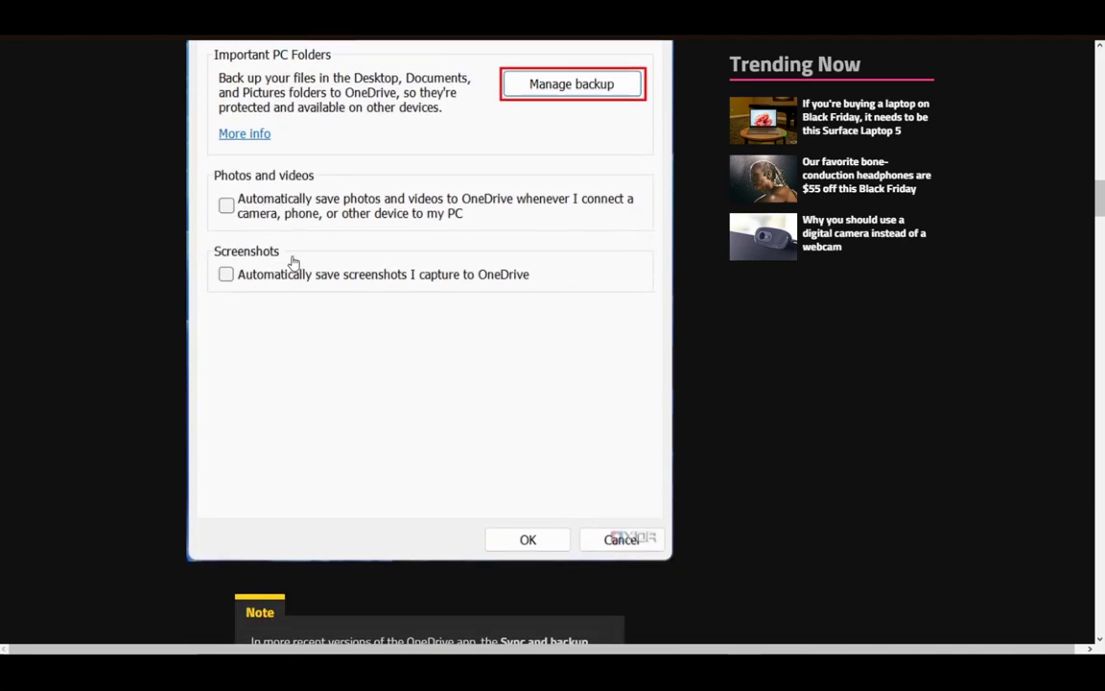
left_click(571, 83)
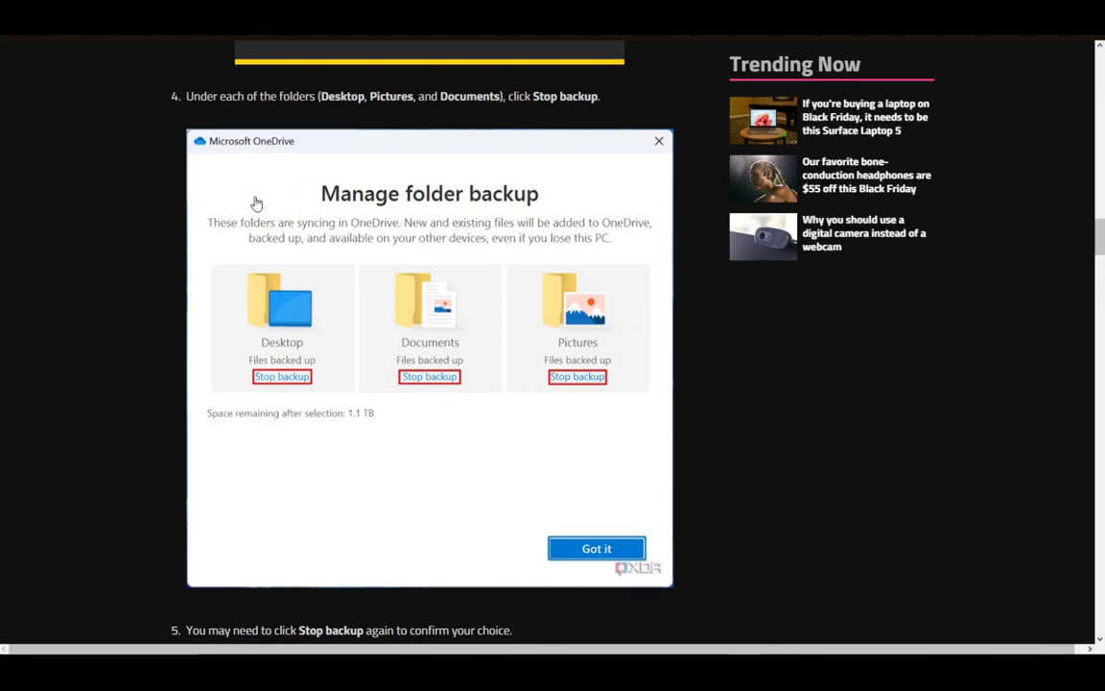
mouse_move(315, 329)
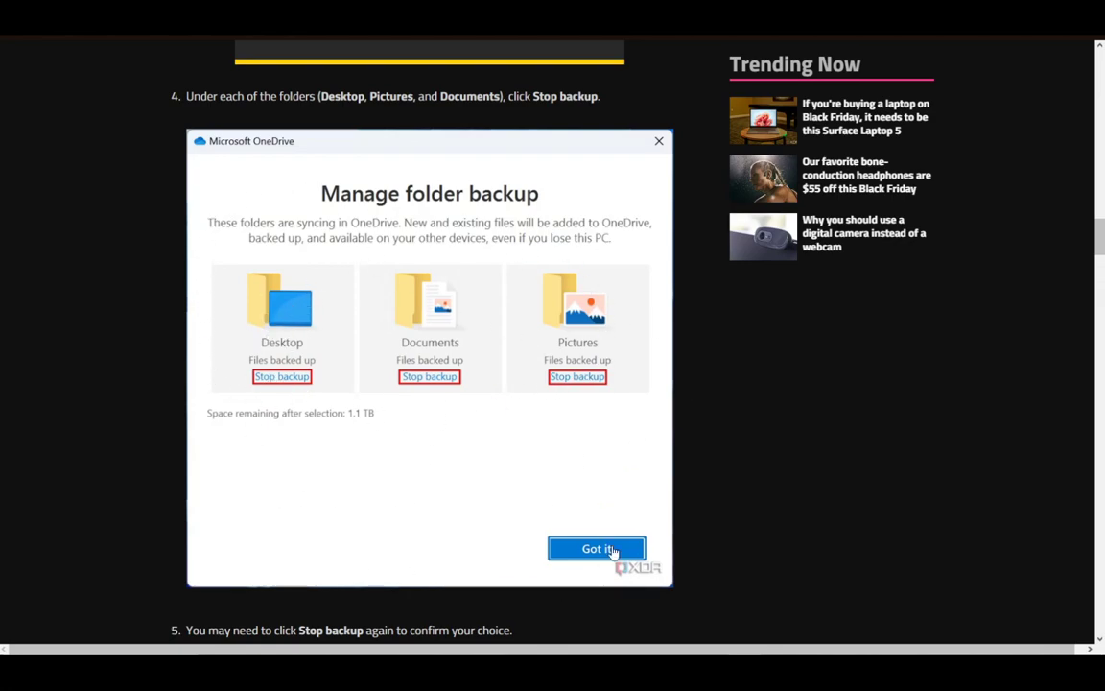
Scroll past steps 4 and 5 to step 6, 'Close the window', and the closing paragraphs.
scroll("down", 3)
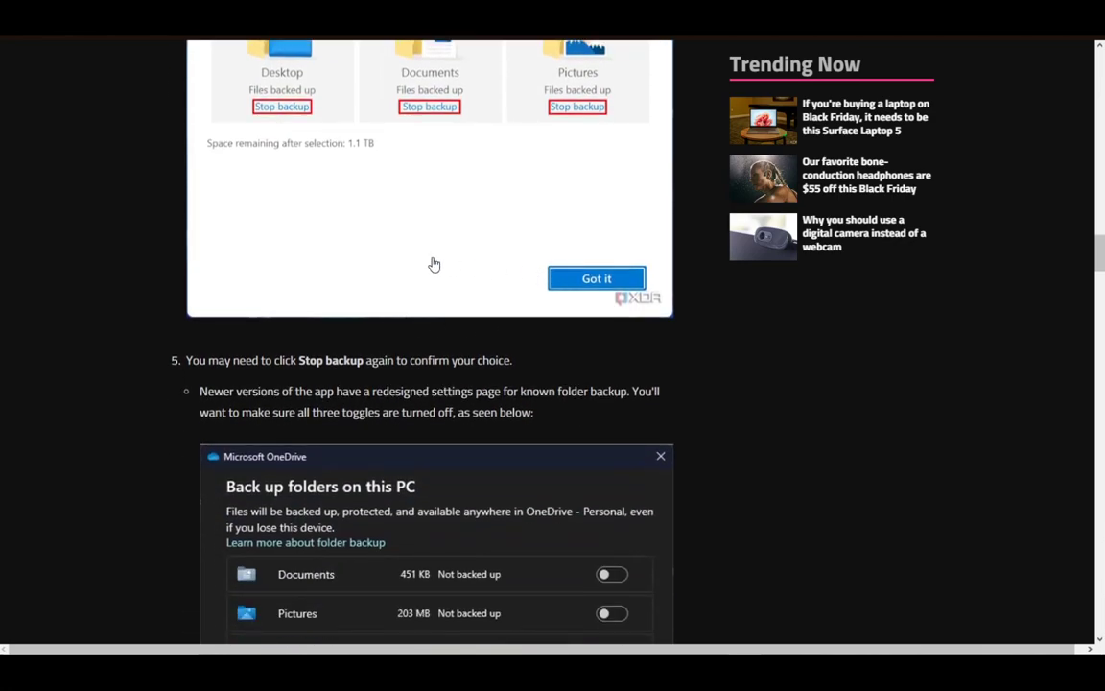
scroll("down", 3)
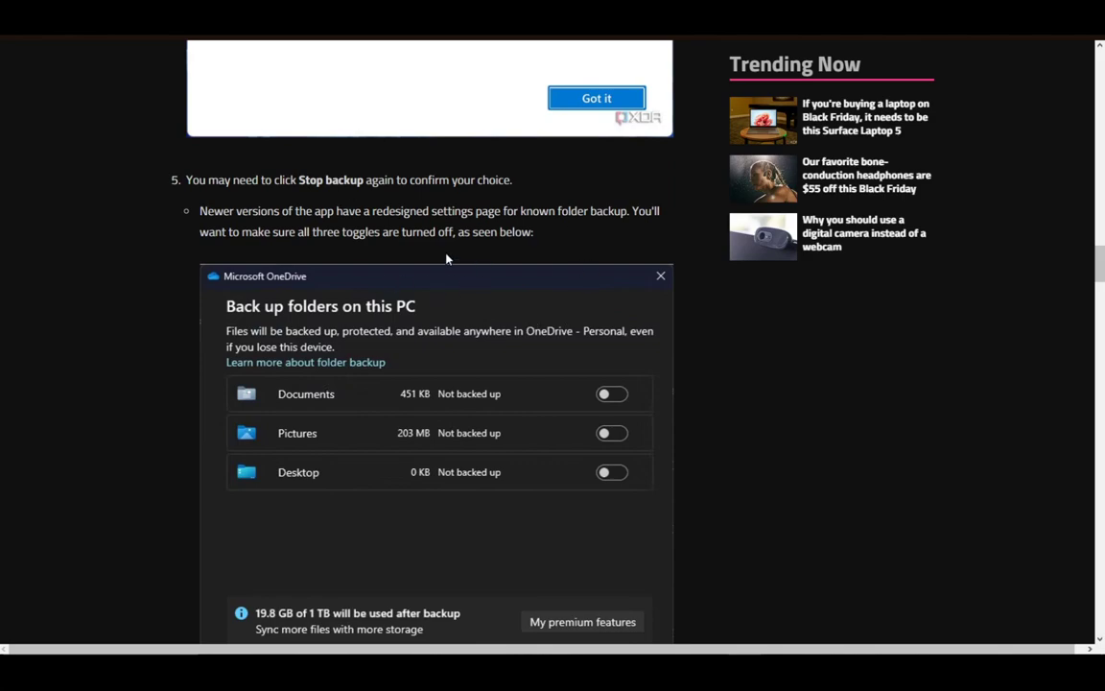
scroll("down", 3)
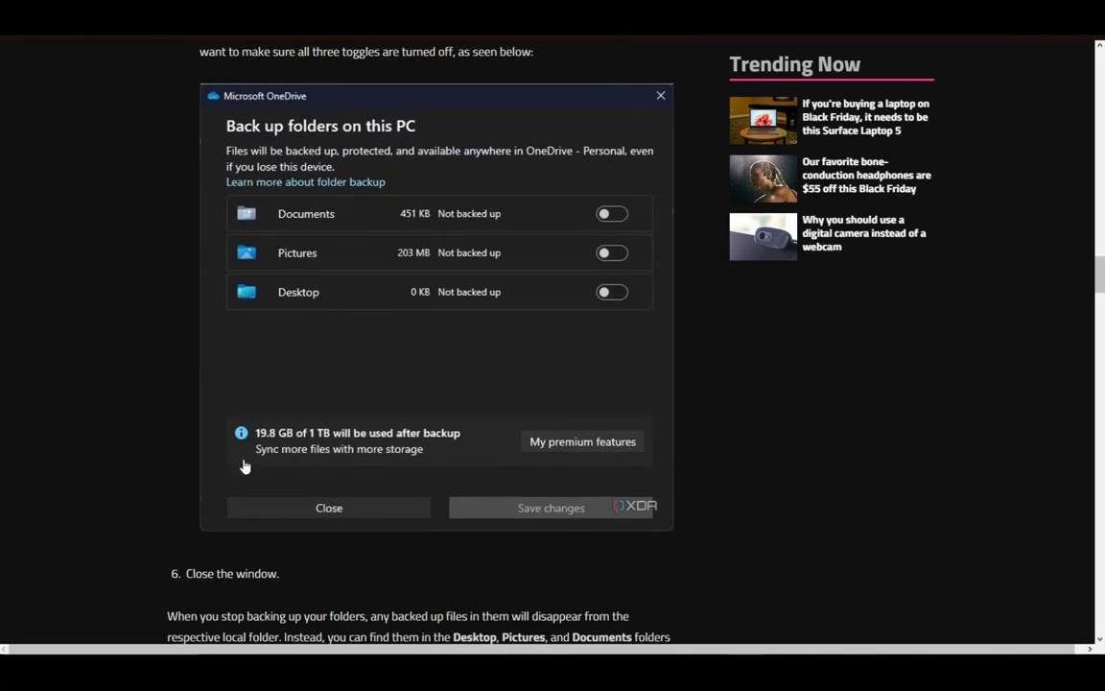
scroll("down", 3)
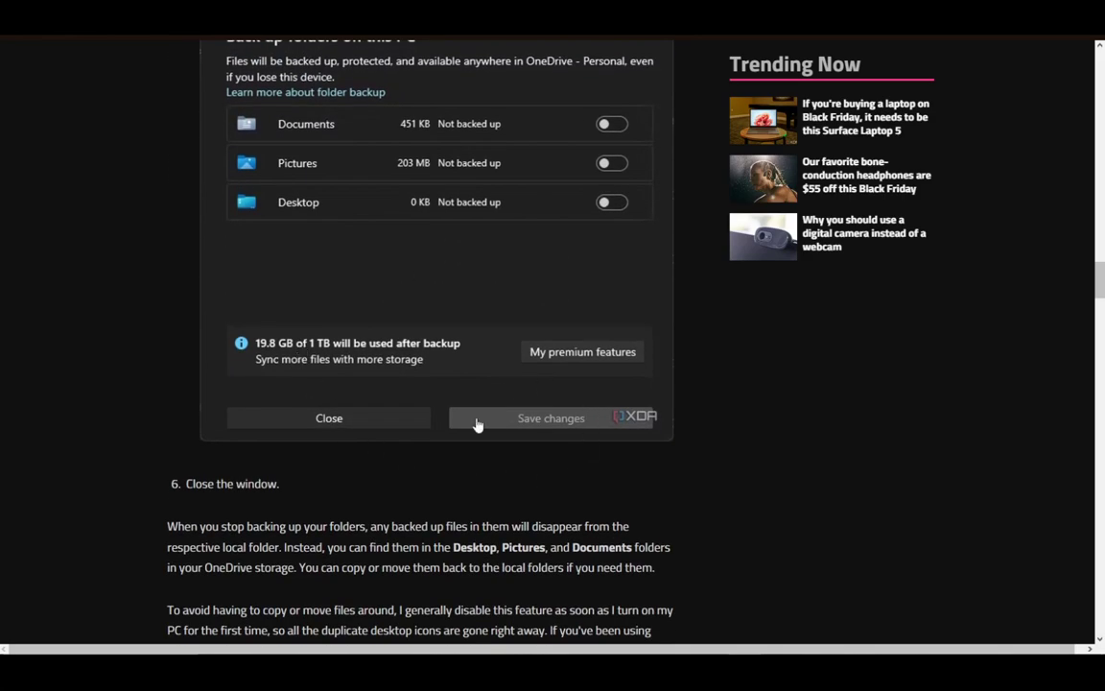
scroll("down", 3)
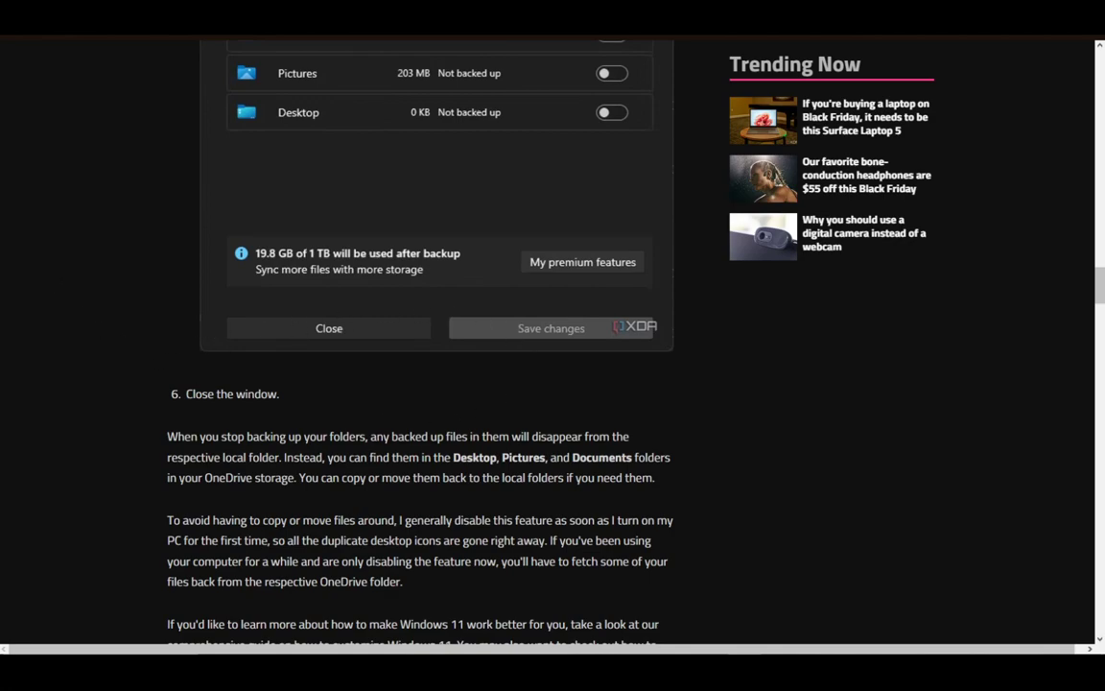
mouse_move(176, 342)
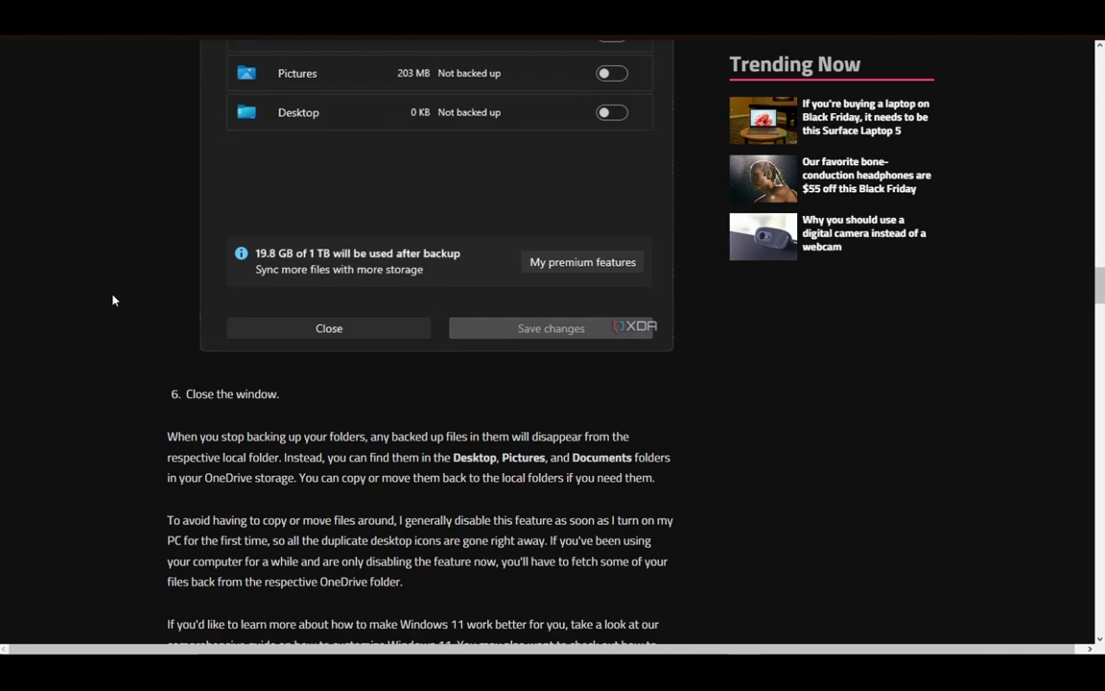
mouse_move(213, 311)
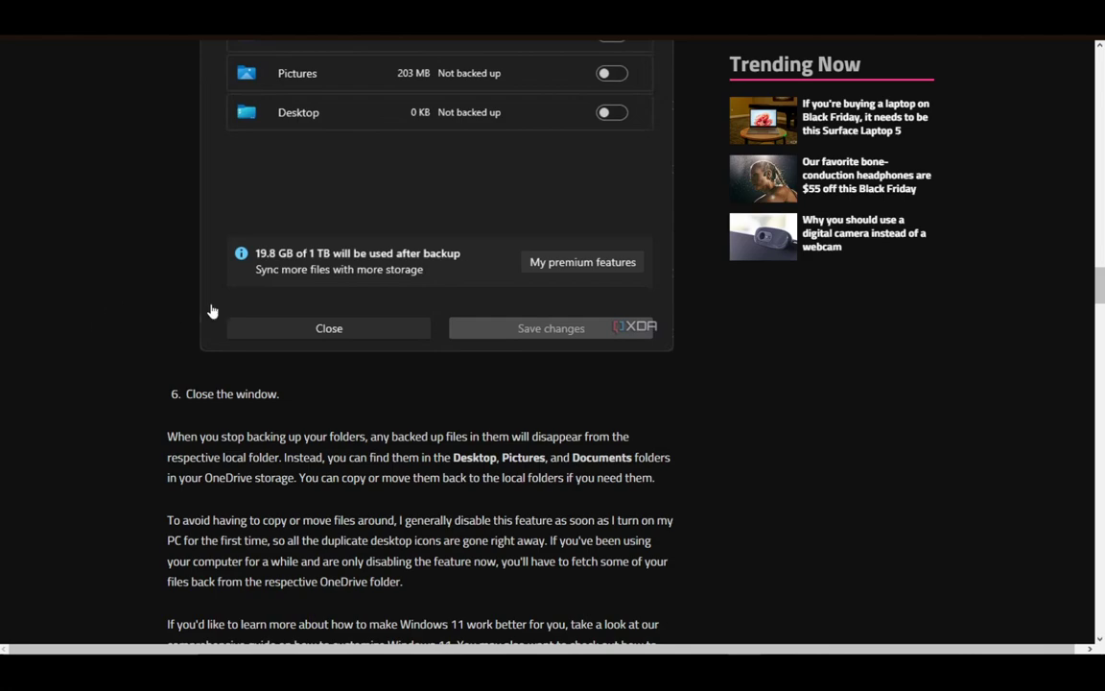